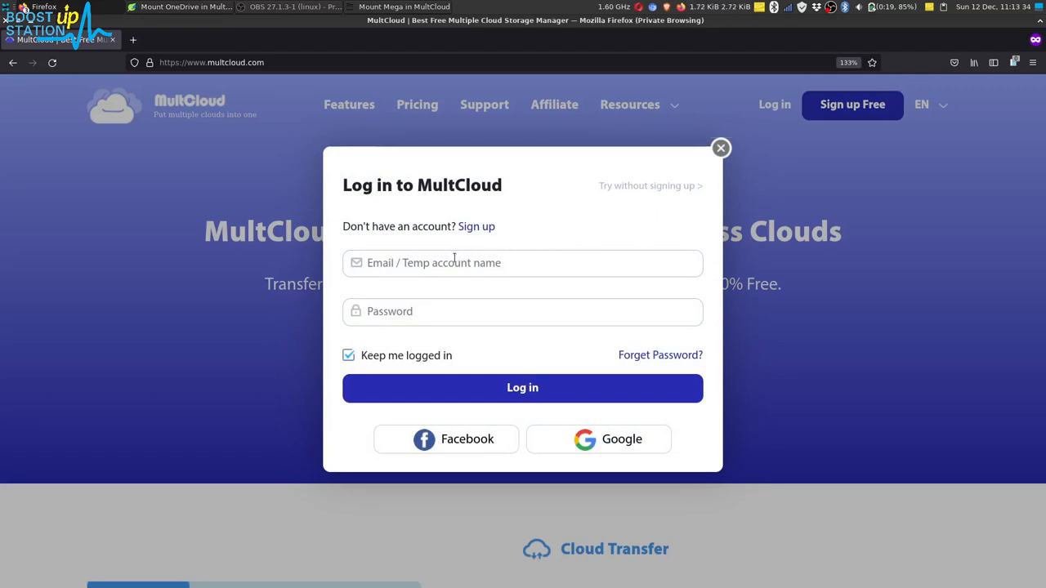
- Log in to MultCloud with the account email and password
click(523, 312)
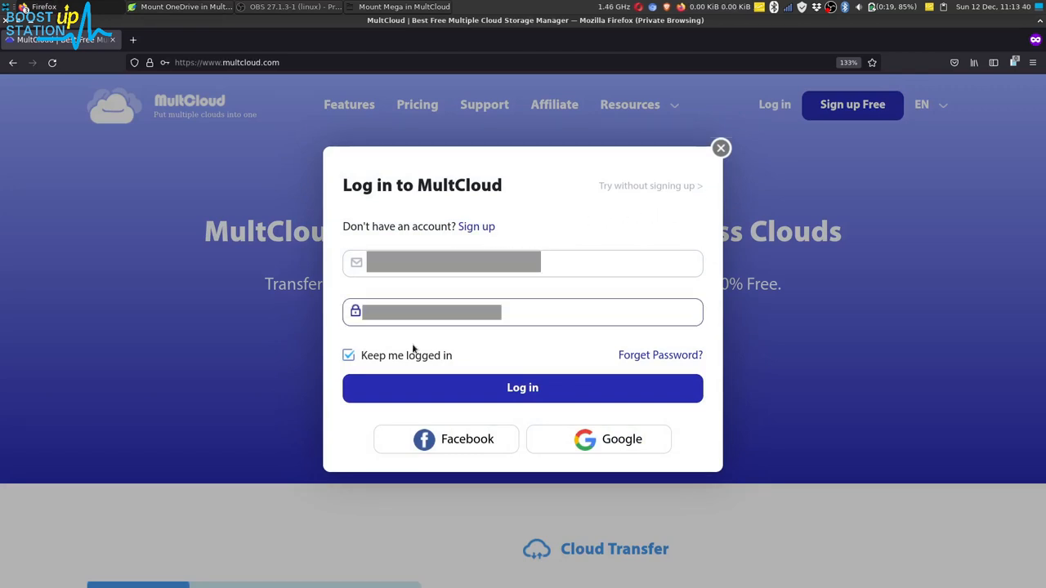
click(522, 388)
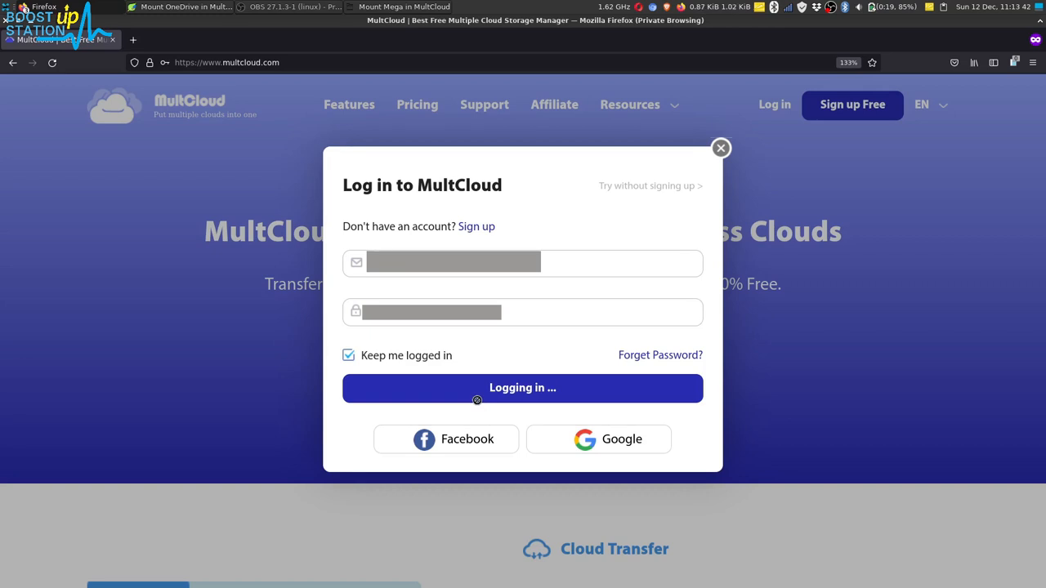
click(523, 387)
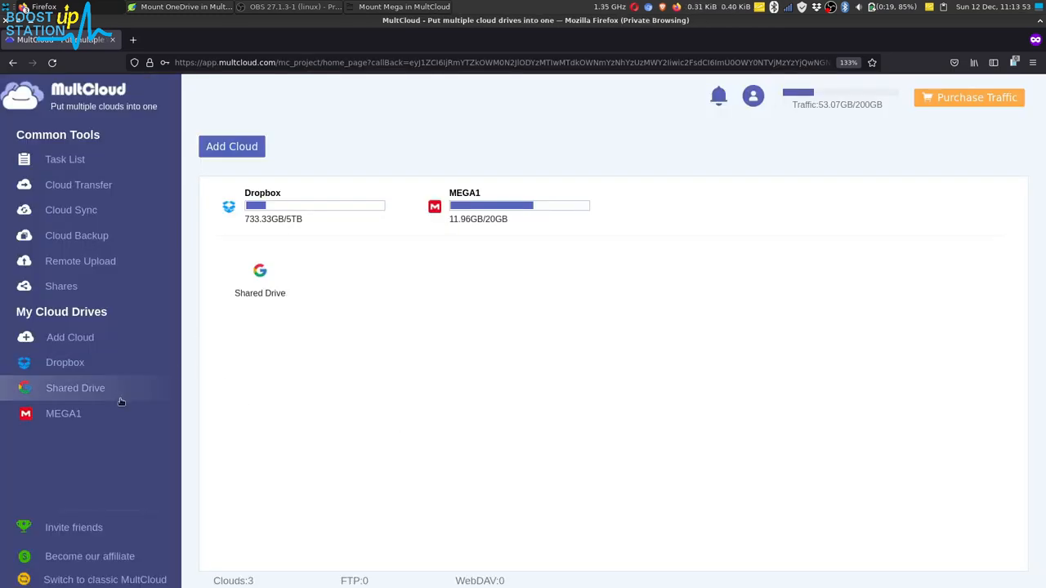
mouse_move(106, 467)
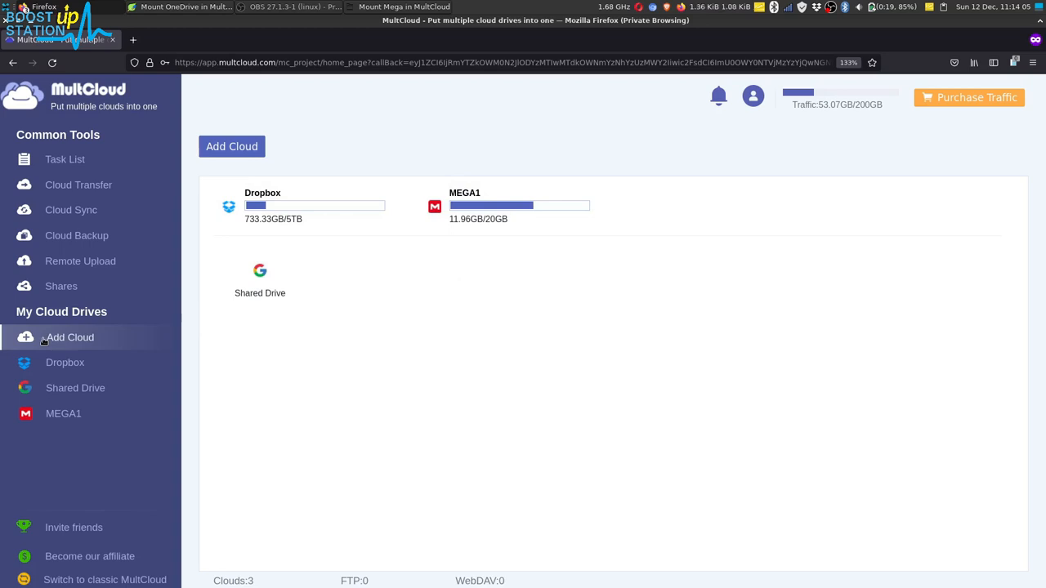
- From Add Cloud, pick OneDrive for Business and request Access Personal Cloud
click(231, 146)
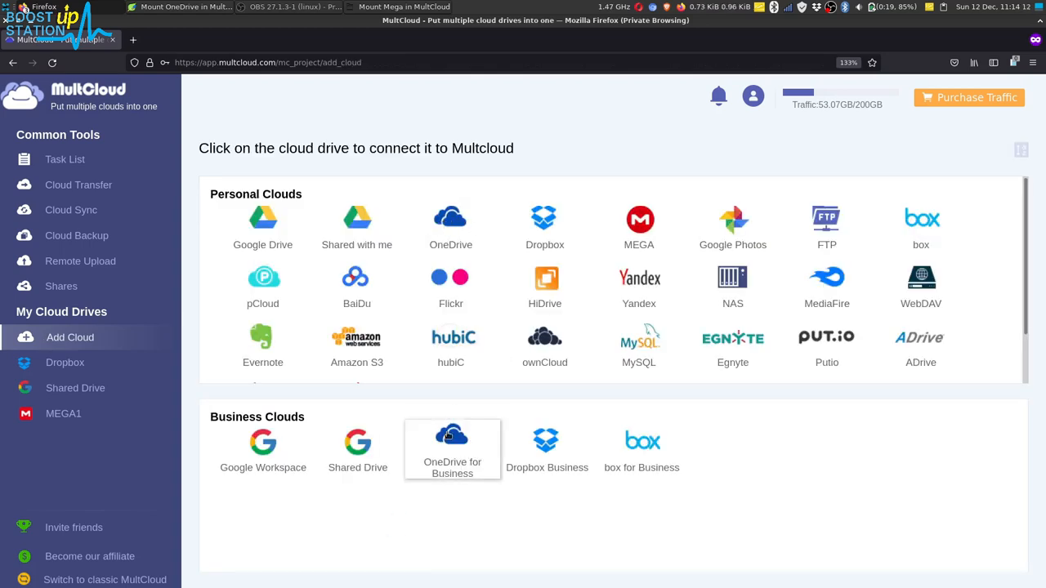
mouse_move(431, 412)
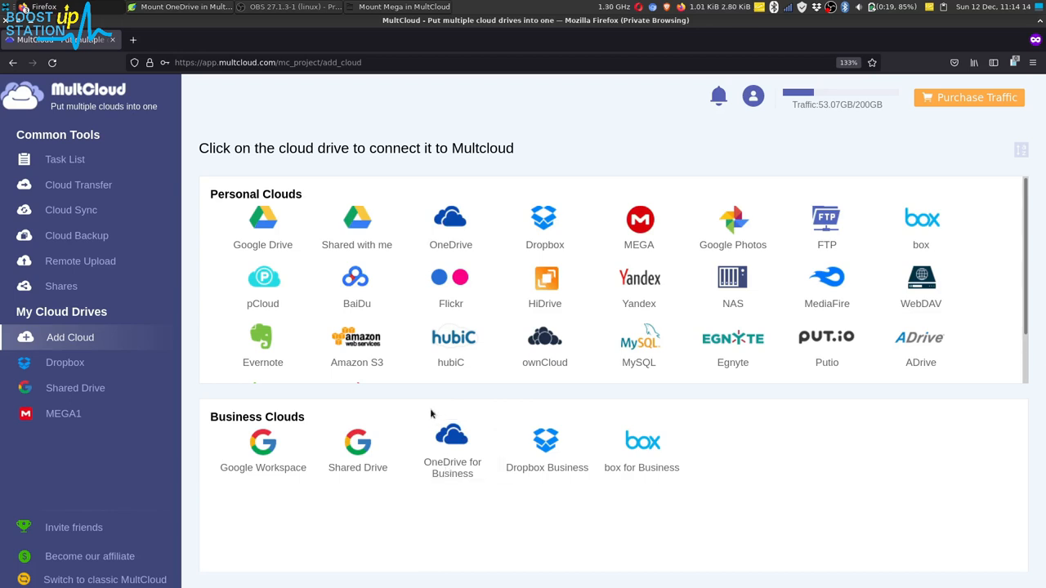
click(452, 442)
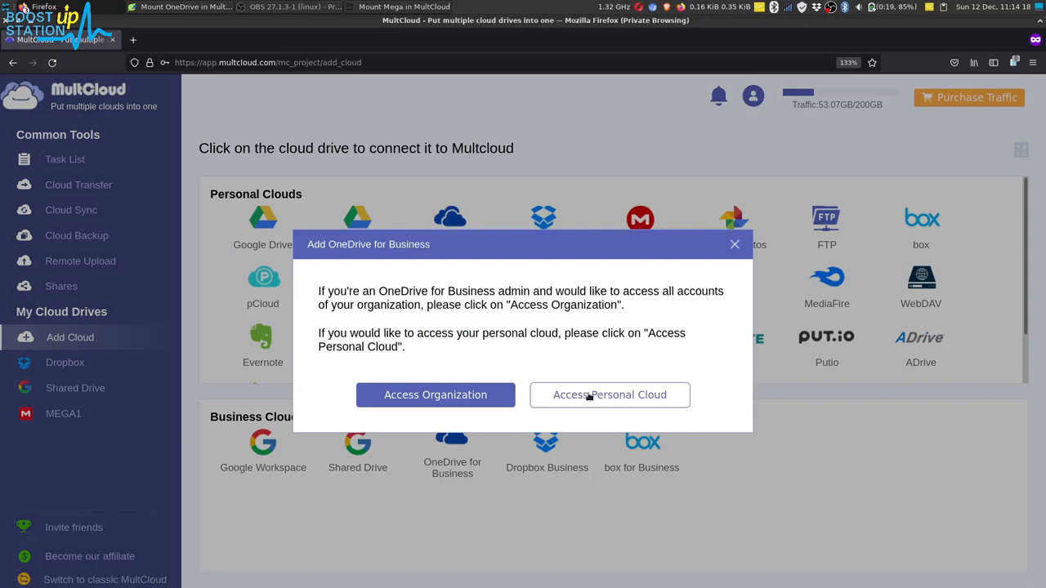
click(610, 394)
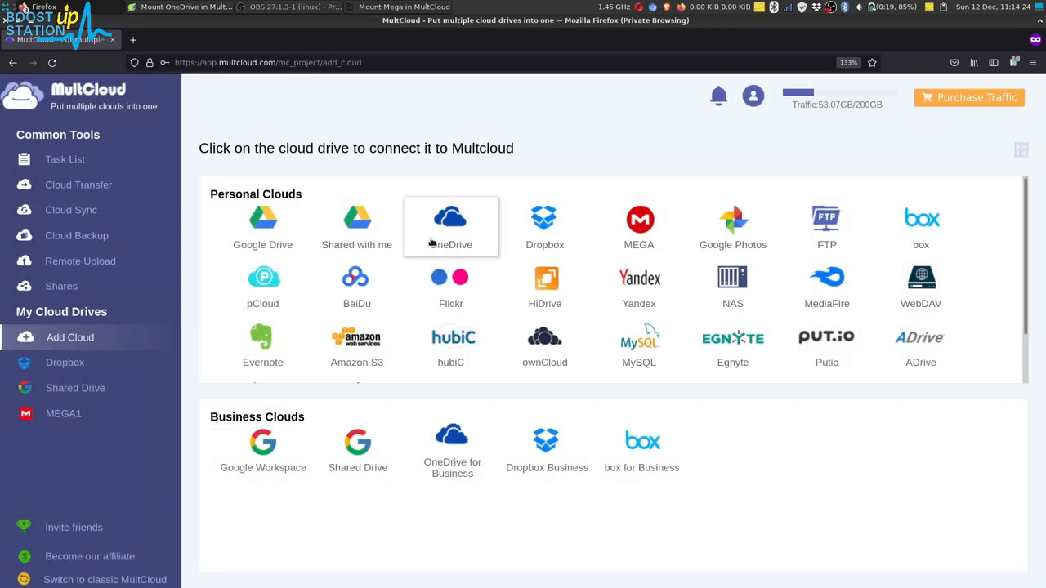
mouse_move(421, 234)
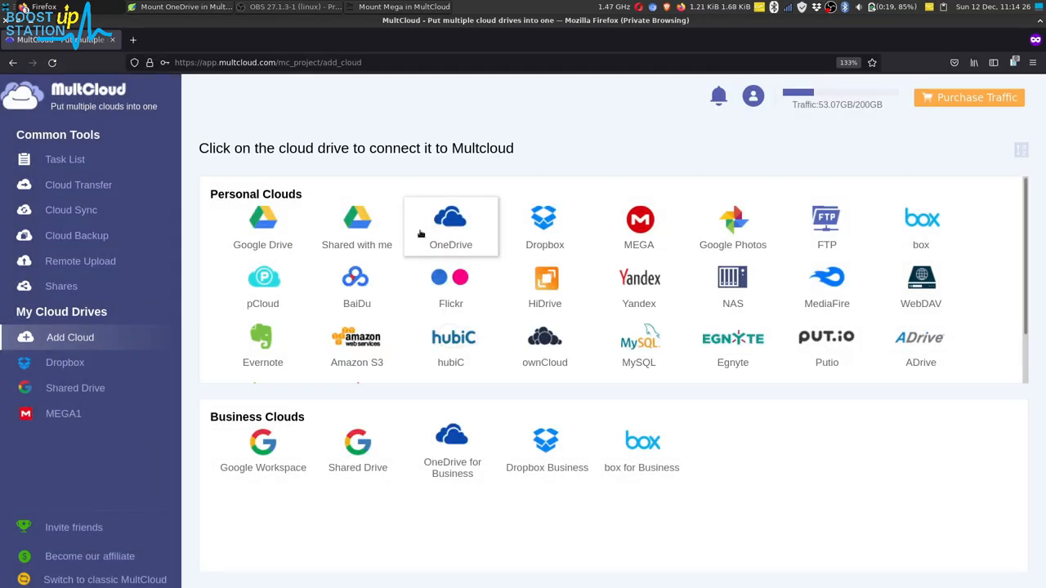
mouse_move(435, 227)
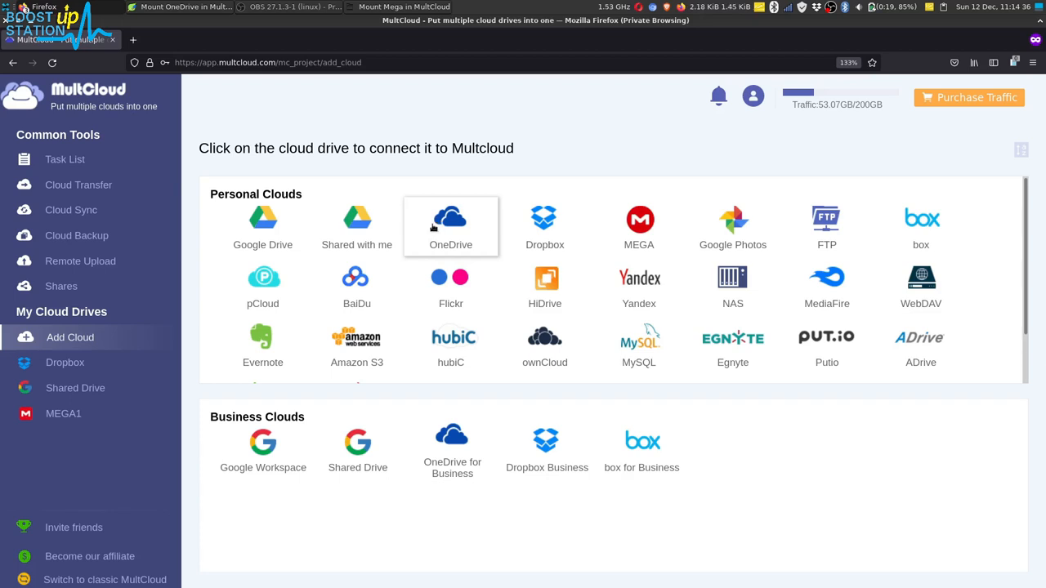
- Change Firefox's Open pop-up windows permission for MultCloud from Block to Allow
click(450, 227)
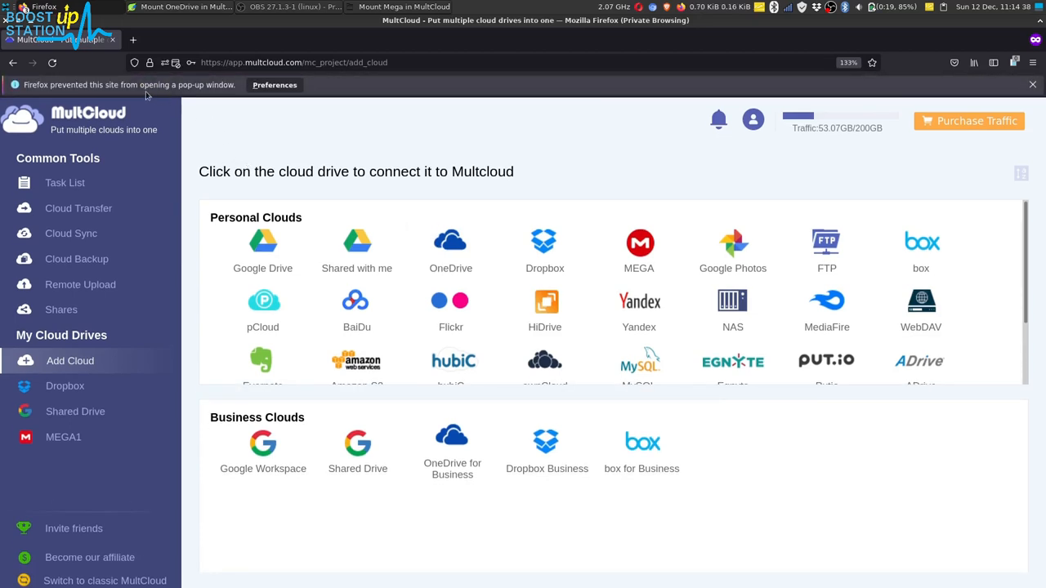
mouse_move(195, 100)
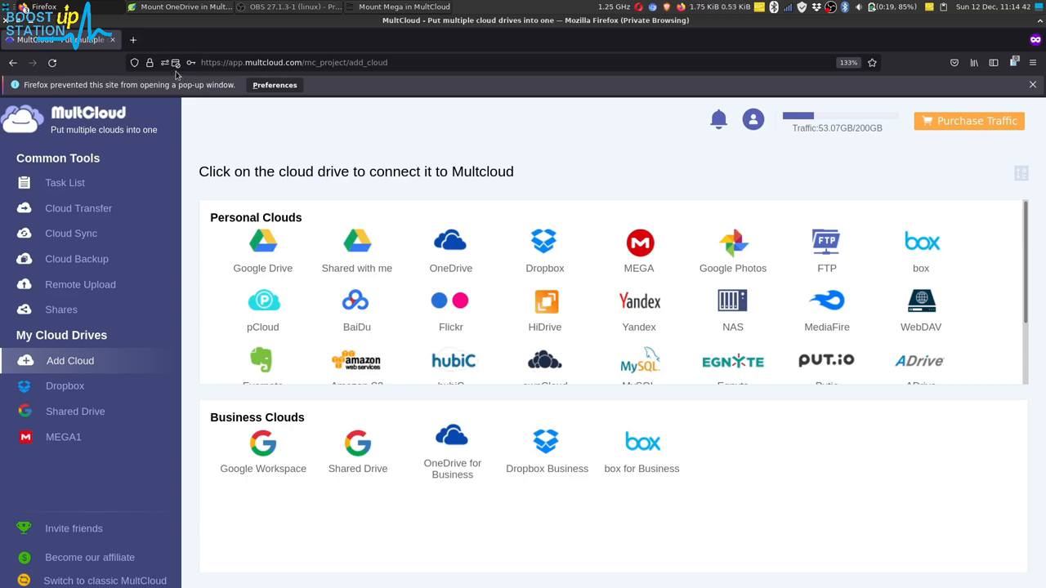
click(170, 62)
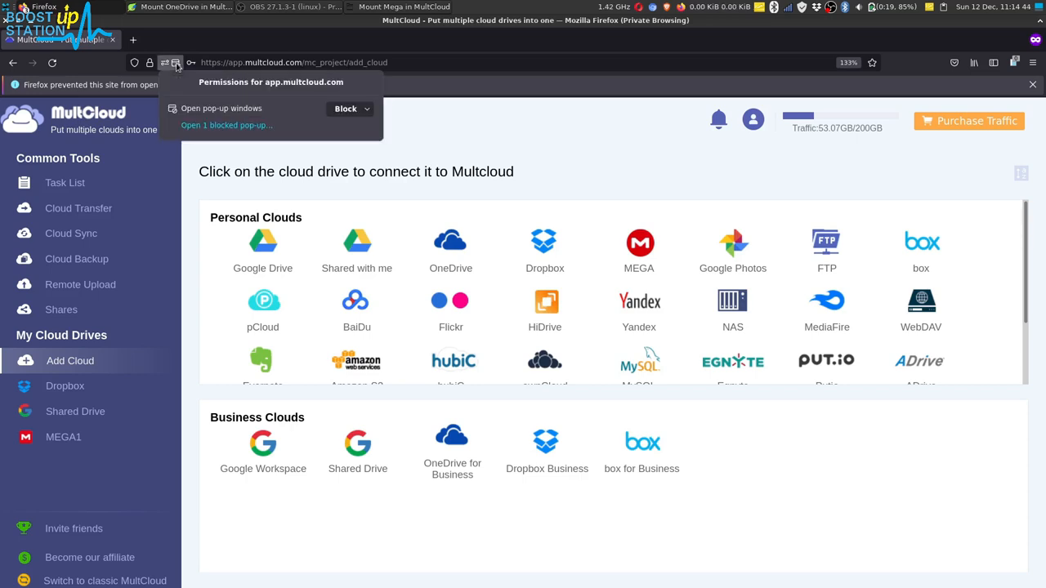
click(350, 108)
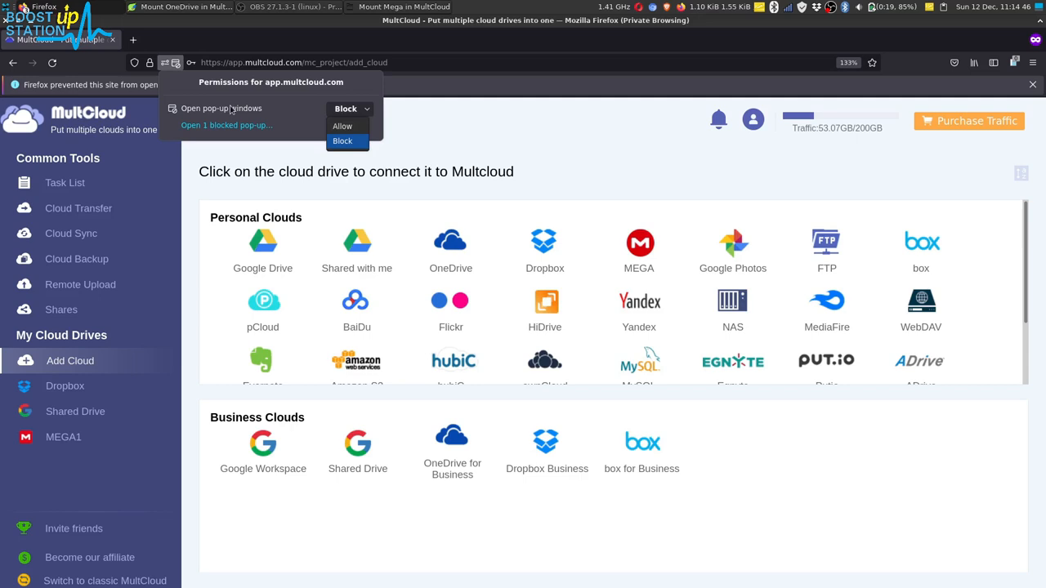
click(343, 126)
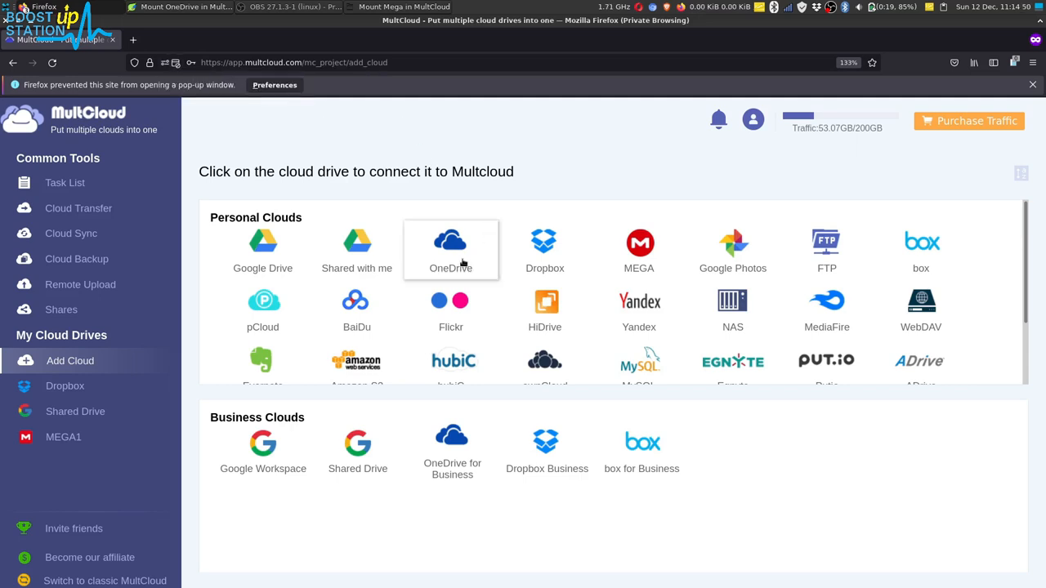
click(450, 249)
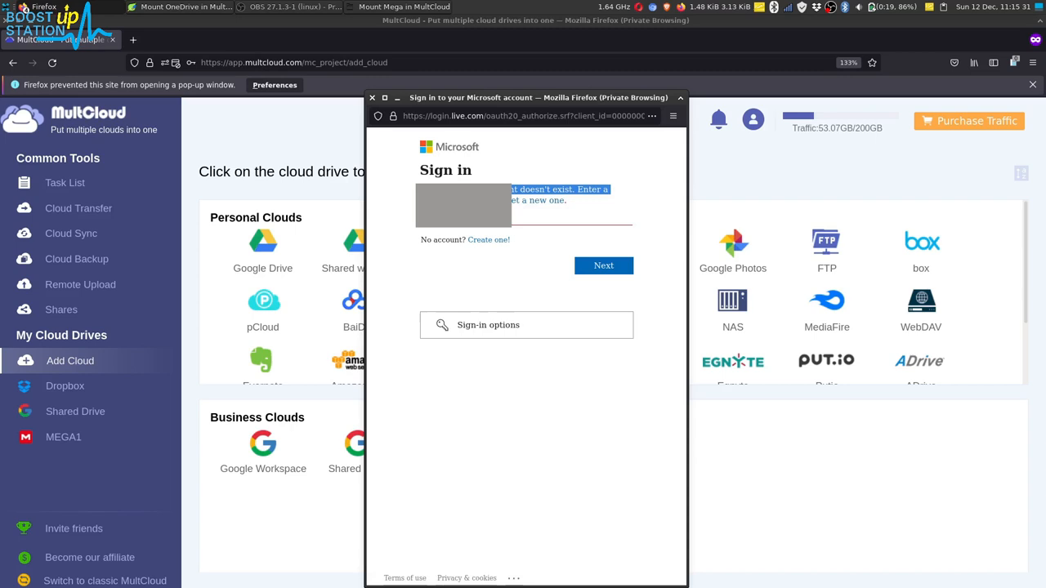
click(528, 215)
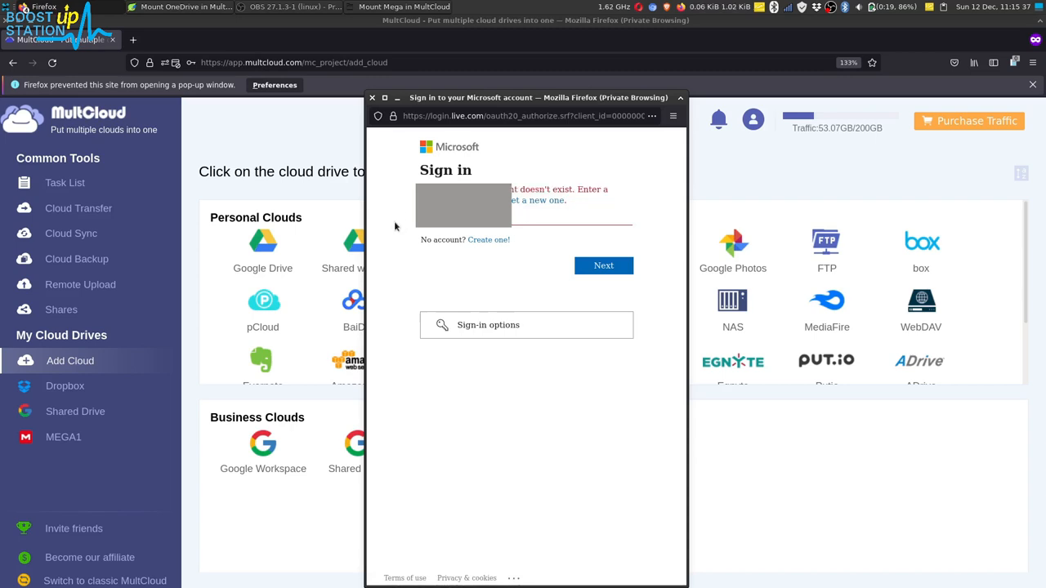
mouse_move(368, 145)
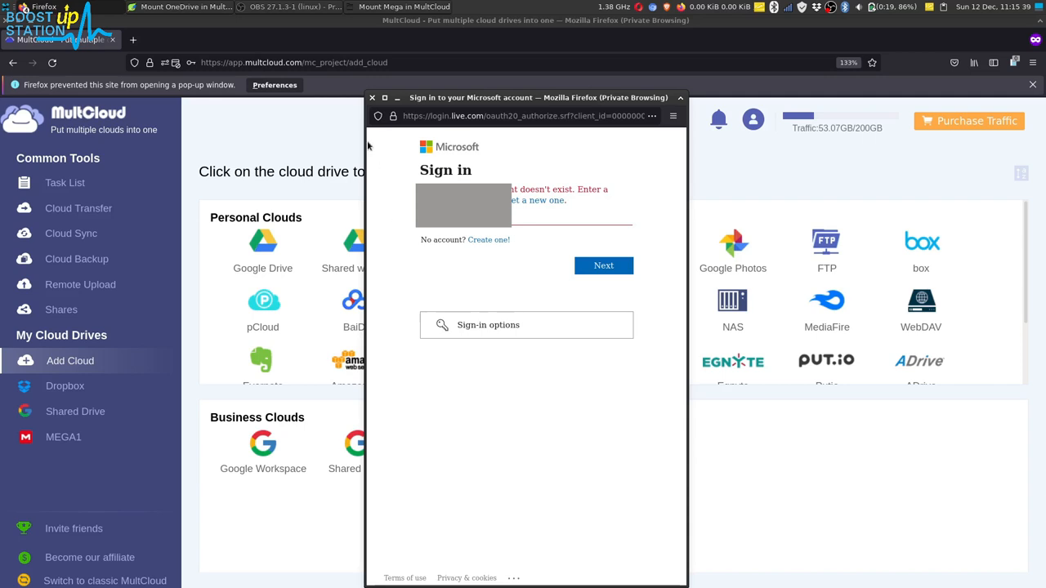
click(372, 98)
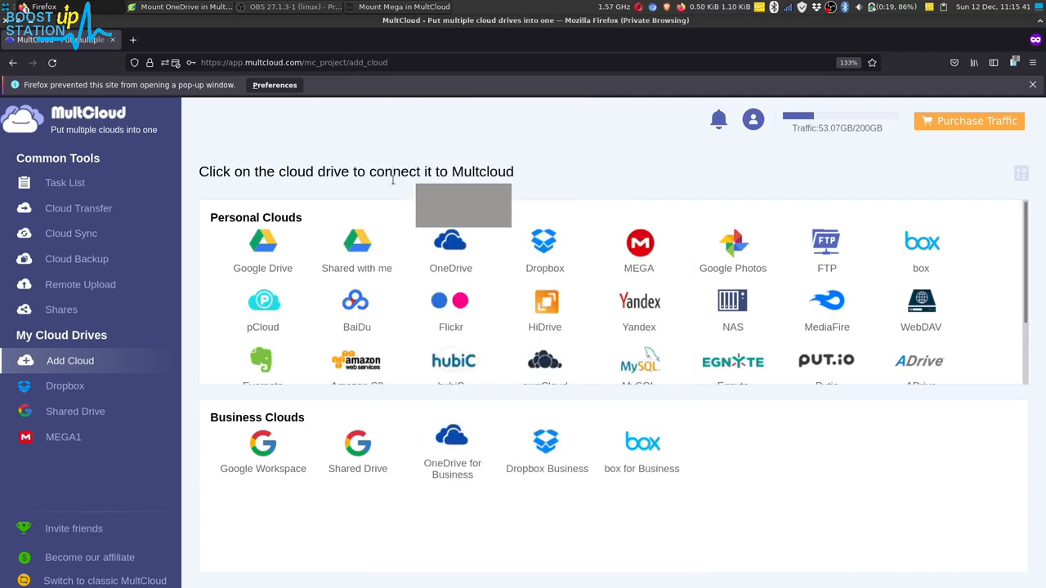
mouse_move(452, 446)
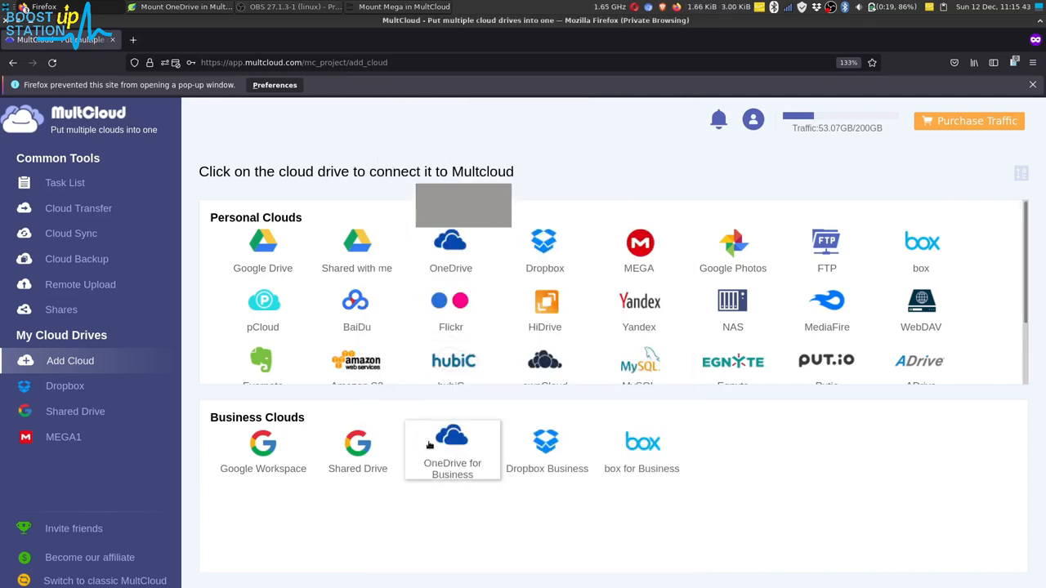
- Re-select OneDrive for Business with Access Personal Cloud to reach Microsoft sign-in
click(452, 449)
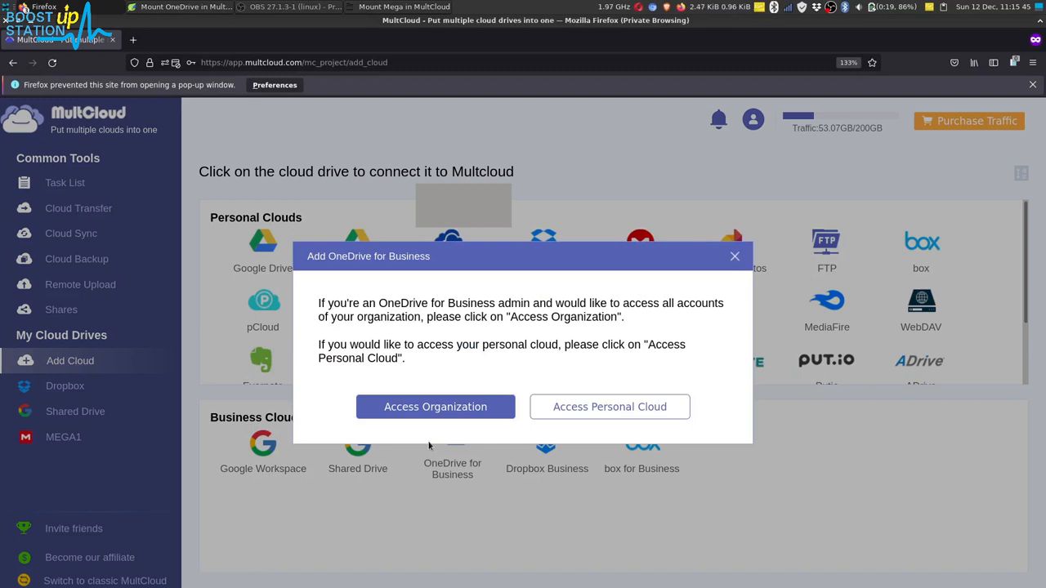
mouse_move(586, 407)
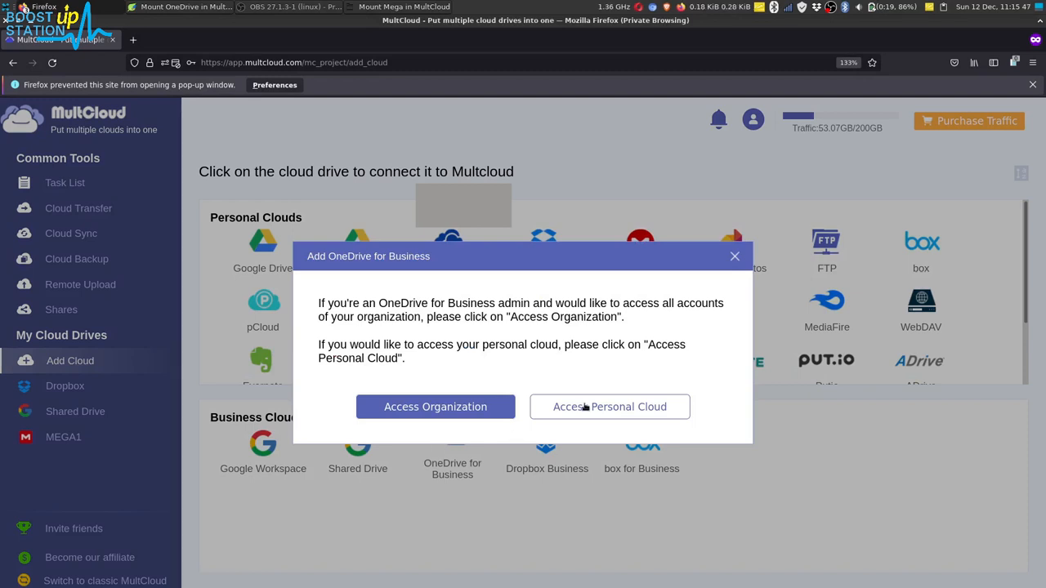
click(610, 407)
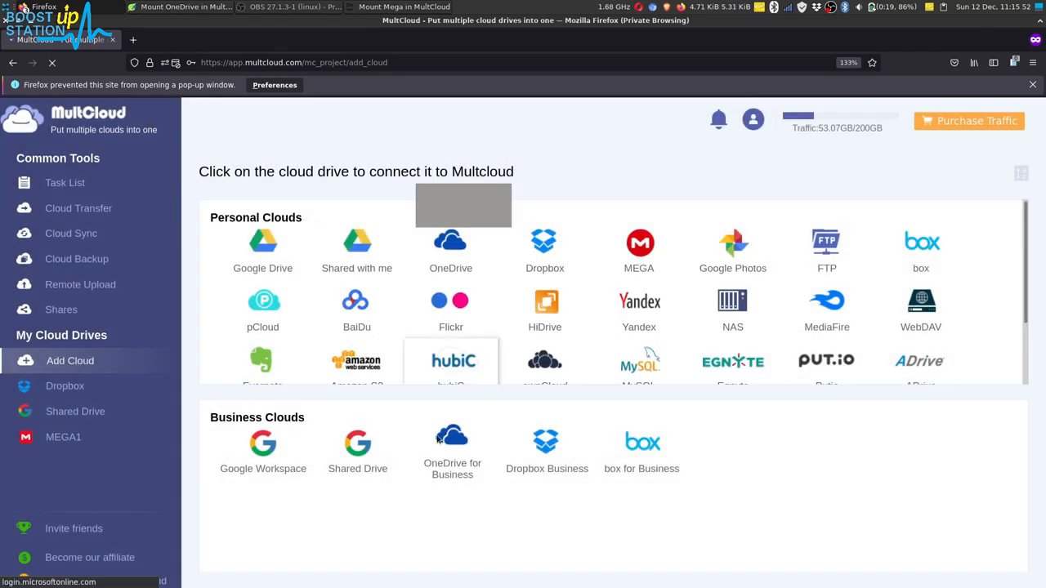
click(451, 245)
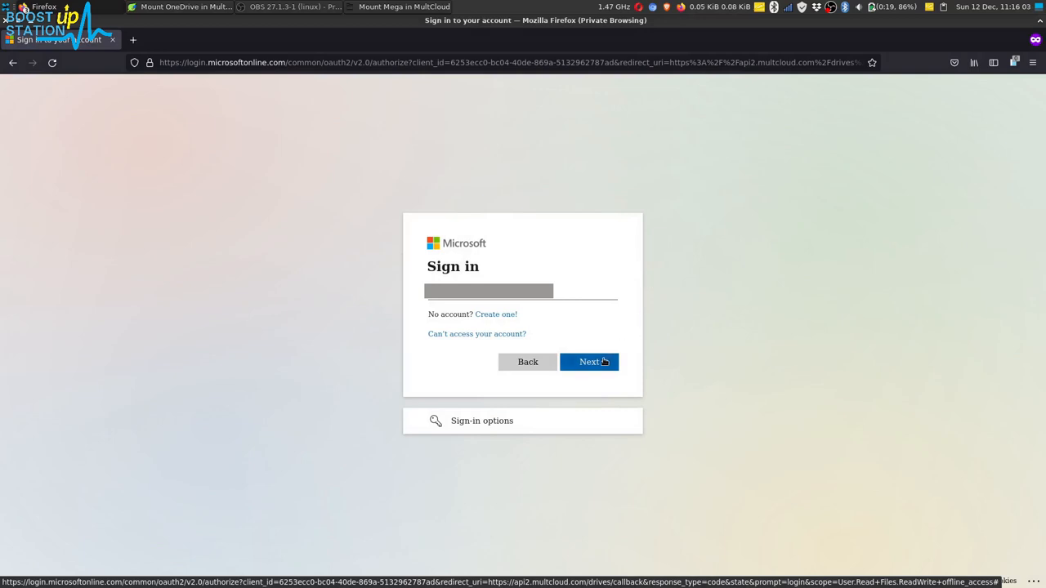
- Sign in to the Microsoft business account and accept MultCloudV2's requested permissions
click(589, 362)
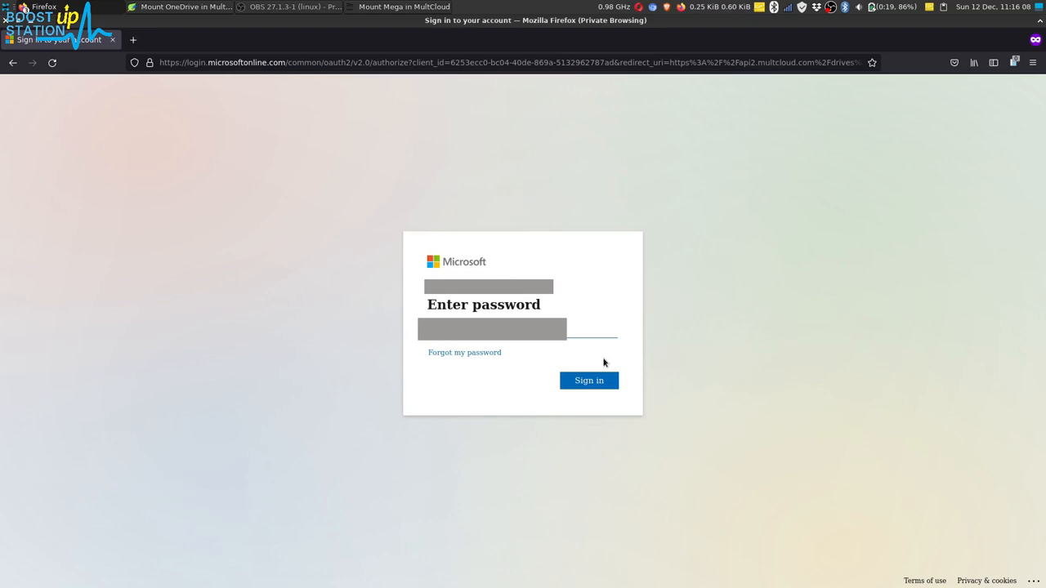
mouse_move(588, 359)
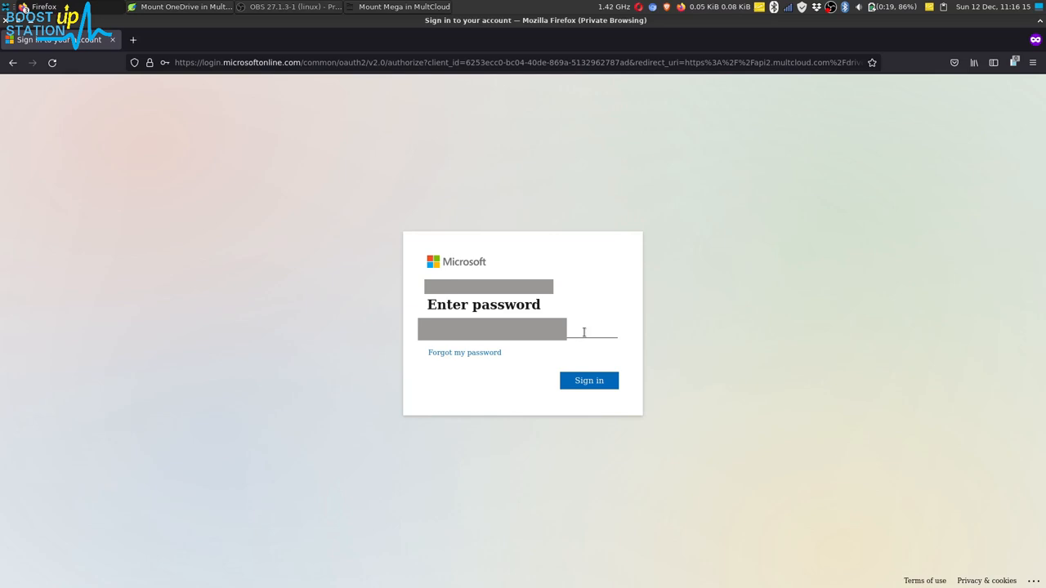
click(589, 380)
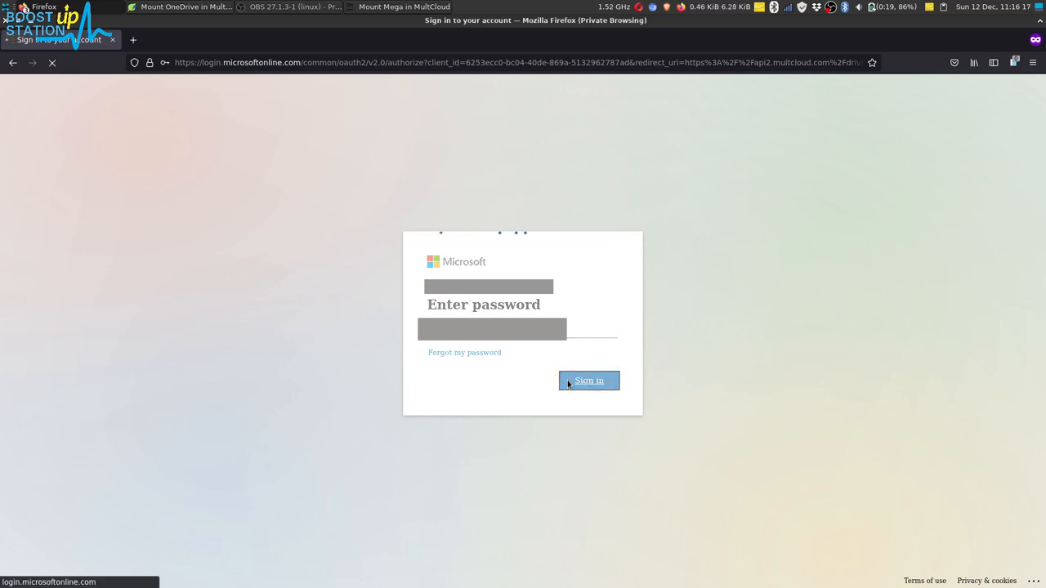
click(588, 380)
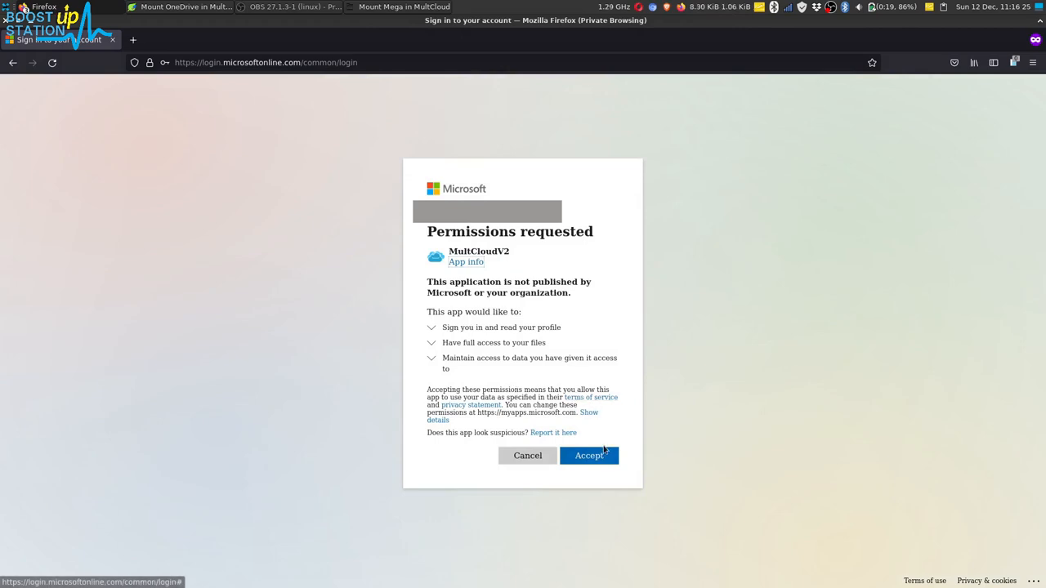
click(590, 455)
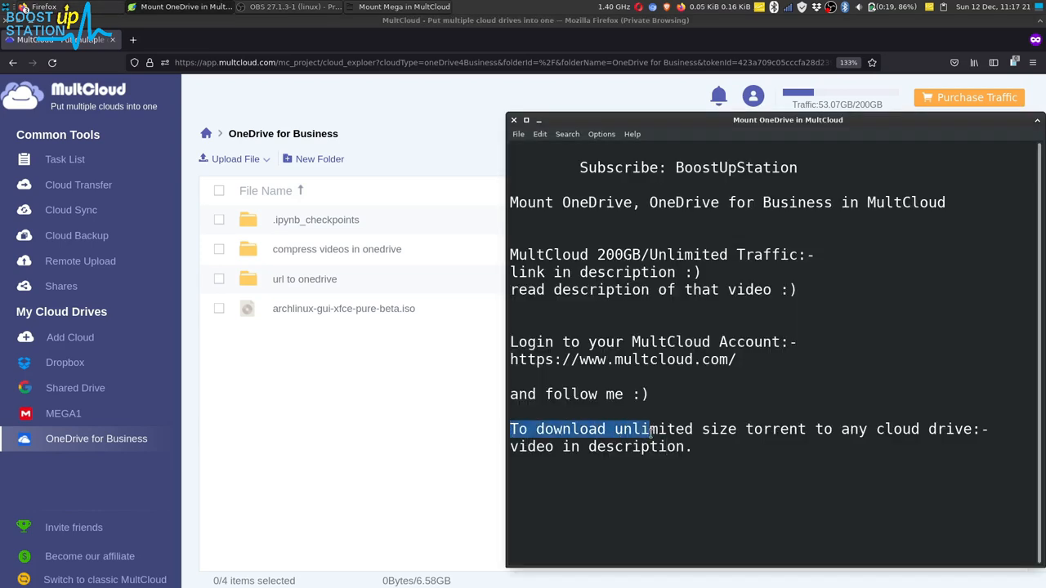
- Drag and click in the OneDrive for Business file list showing three folders and the archlinux ISO
drag(646, 429, 989, 429)
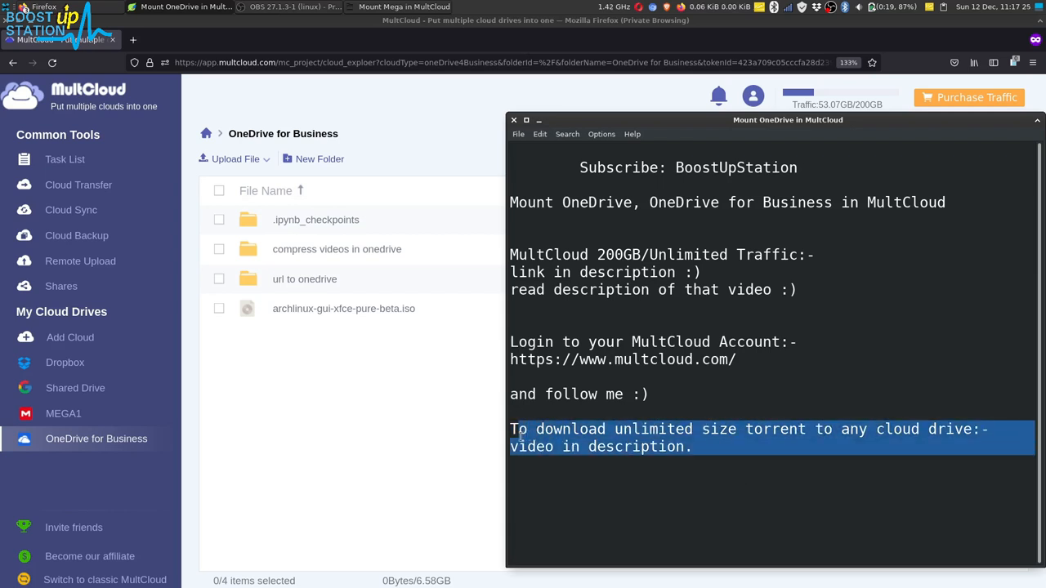
click(693, 446)
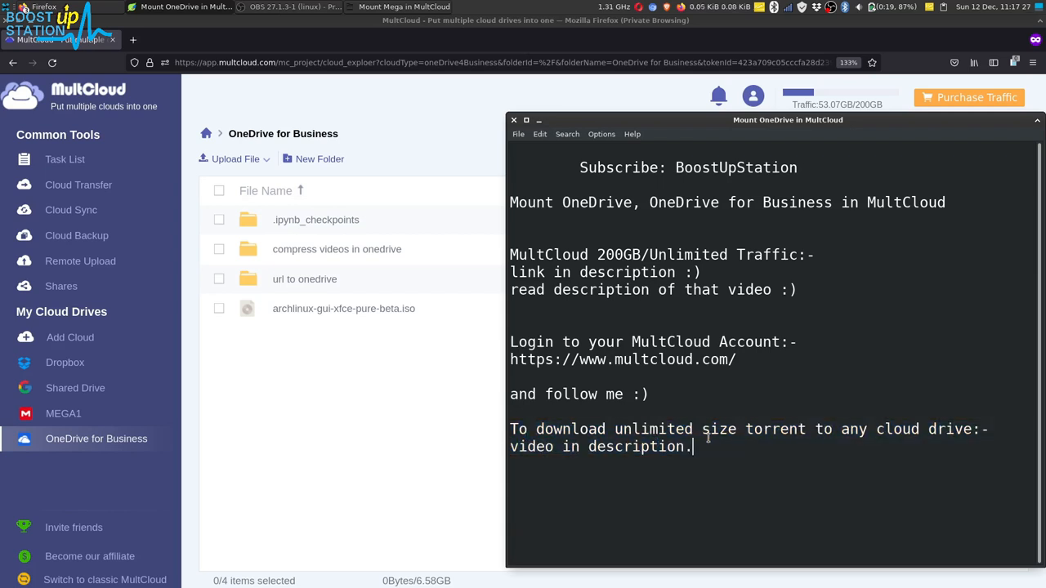